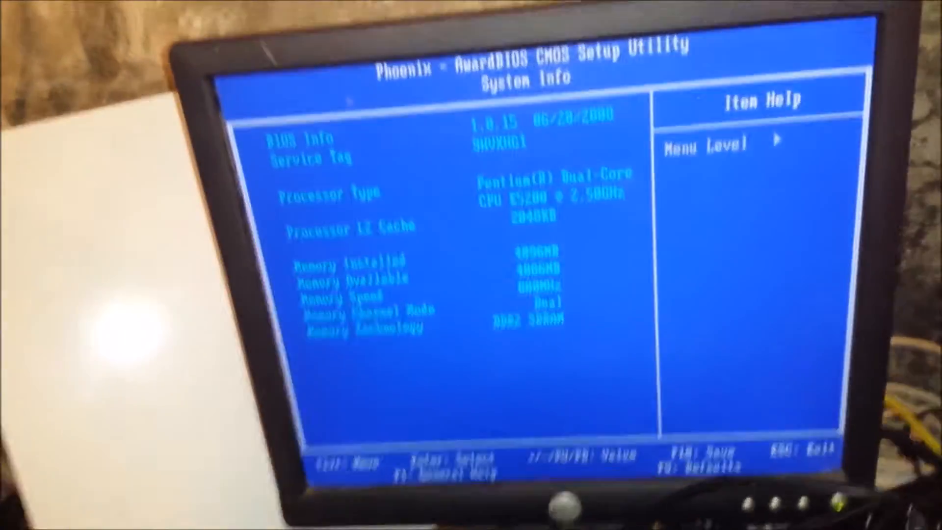
- Return from System Info to the main menu and enter Standard CMOS Features to view the SATA drives
key("Escape")
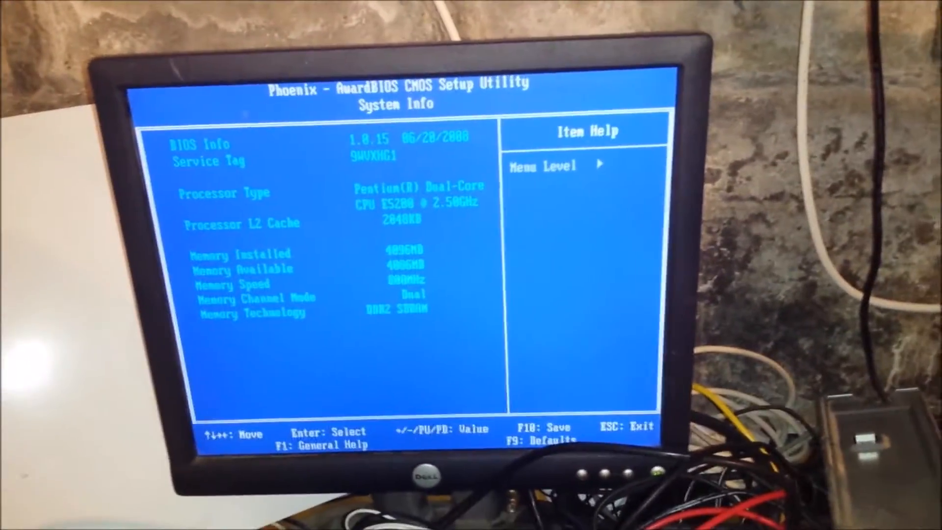
key("Escape")
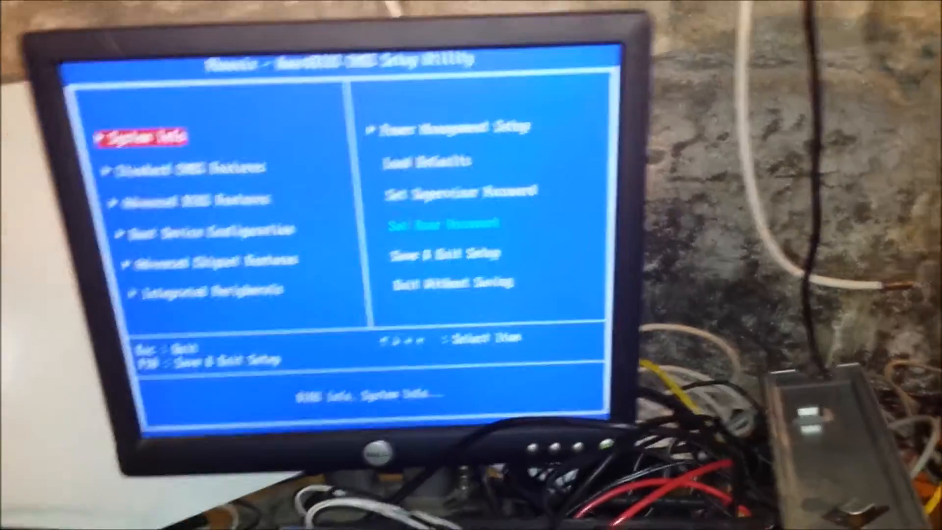
key("enter")
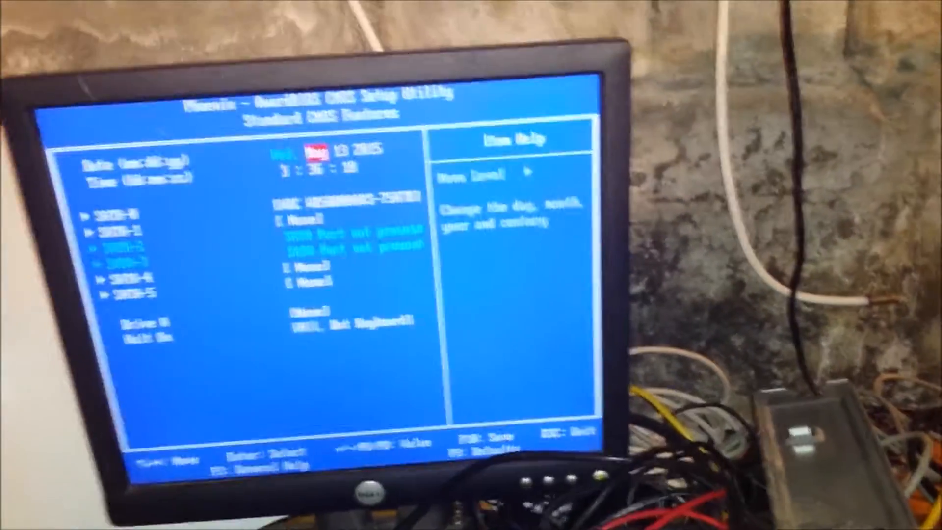